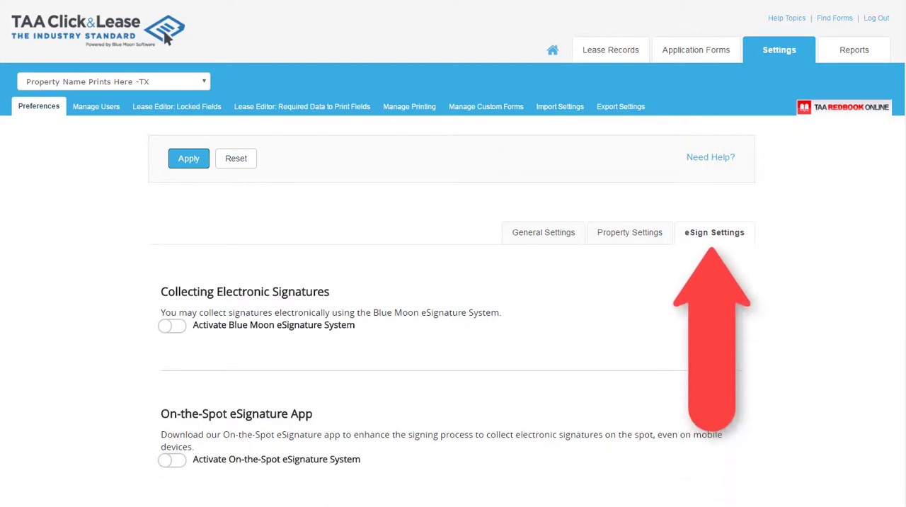
# Step: Show the eSign Settings tab under Settings > Preferences
pyautogui.click(172, 325)
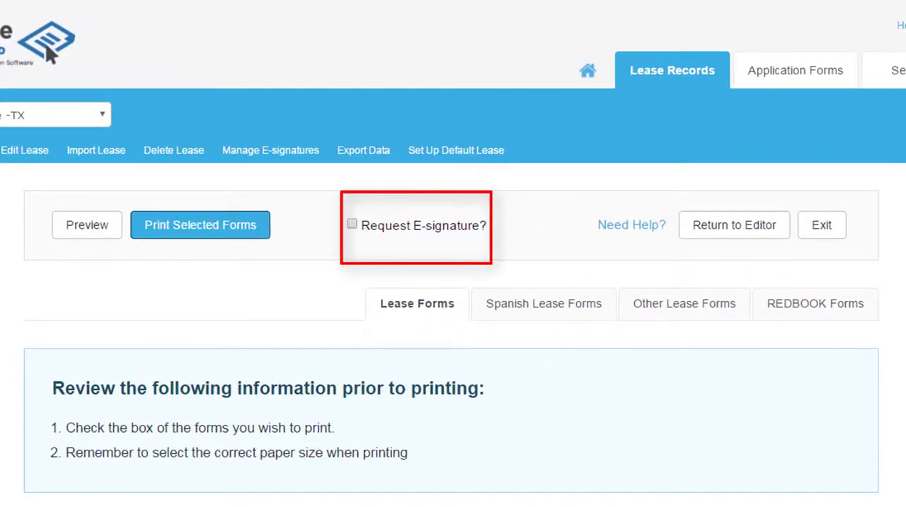
# Step: Tick Request E-signature? on the lease print page
pyautogui.click(352, 223)
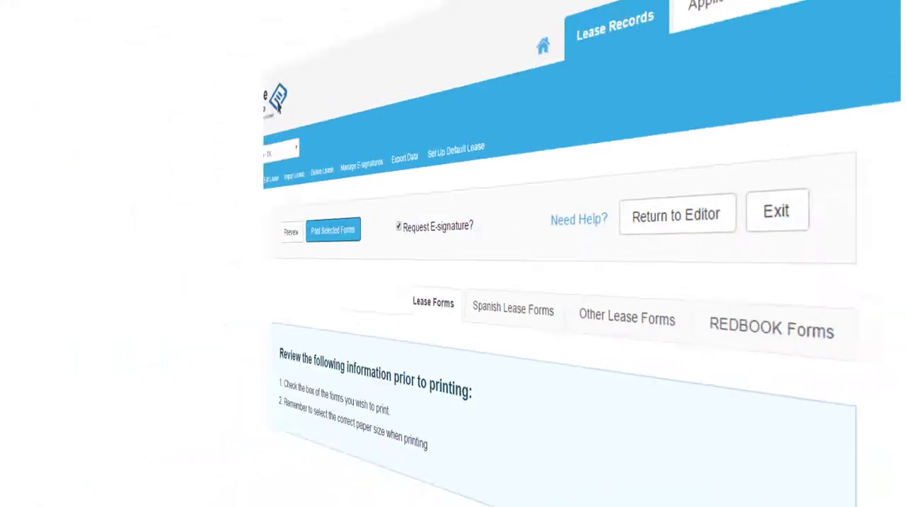
# Step: Print the selected forms, add a 100.00 Deposit fee, and initiate the eSignature request
pyautogui.click(333, 230)
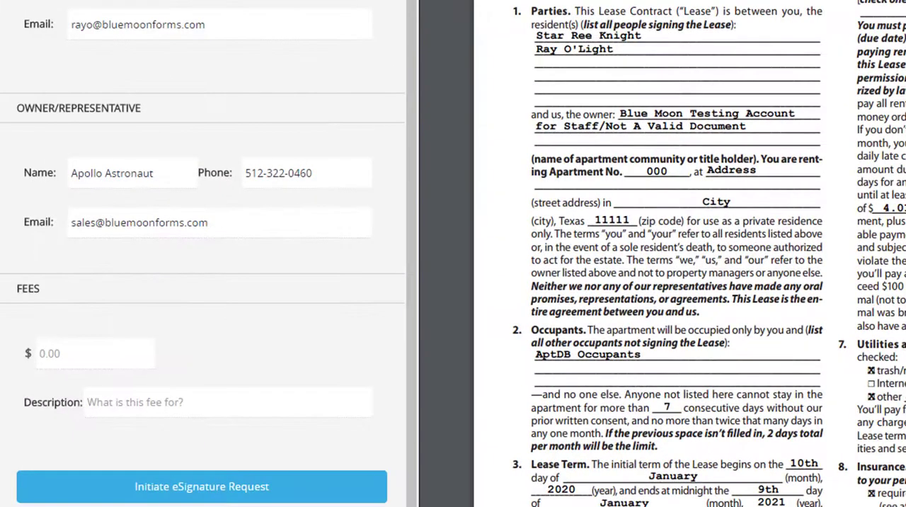
pyautogui.click(202, 487)
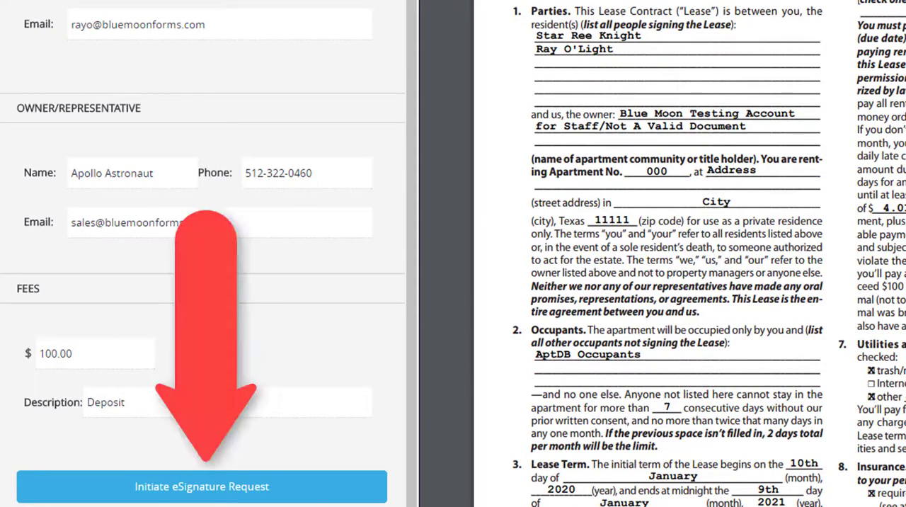
pyautogui.click(202, 486)
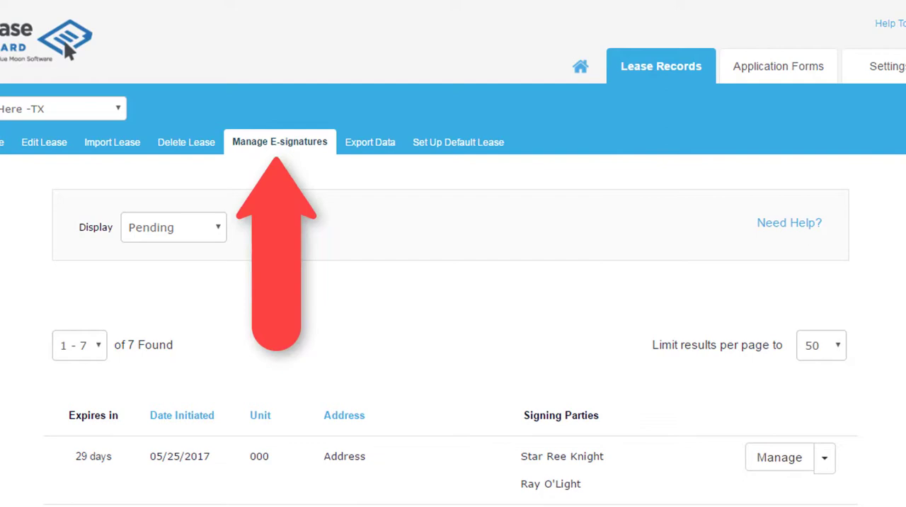
# Step: In Manage E-signatures, check the Display filter and open the pending lease's signing details
pyautogui.click(173, 228)
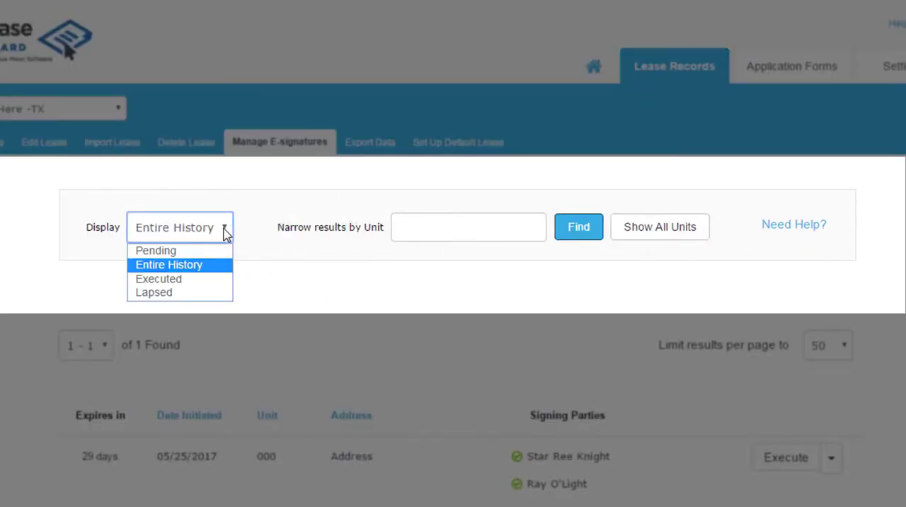
pyautogui.click(155, 250)
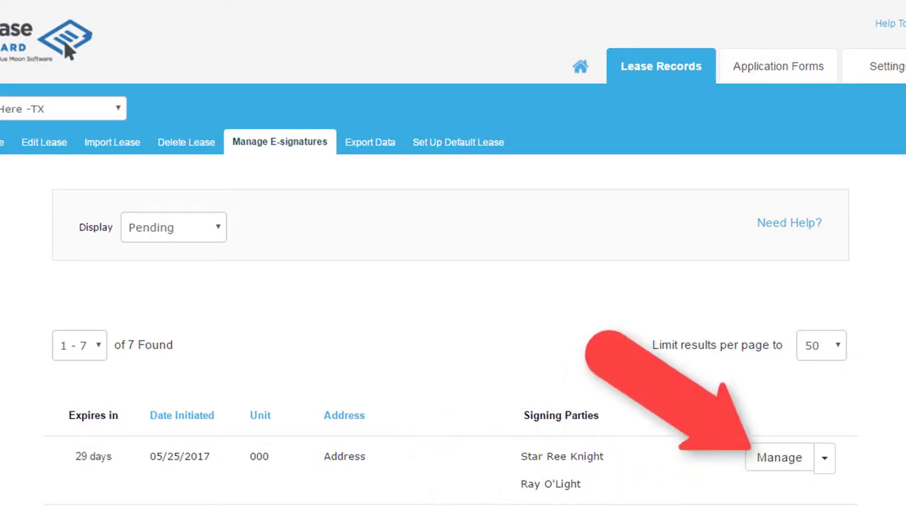
pyautogui.click(779, 456)
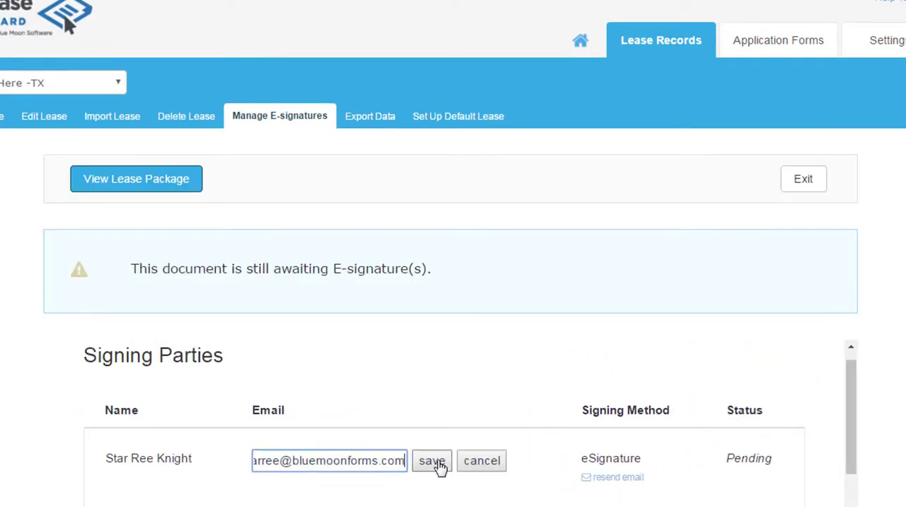
# Step: Save the corrected signer email address
pyautogui.click(431, 460)
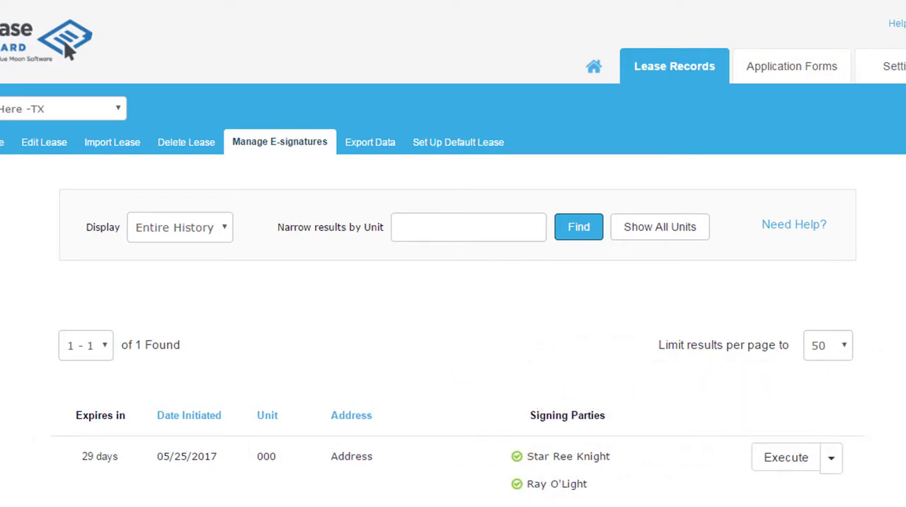
# Step: Execute the signed lease with Execute Lease Now on the Execute Lease Package page
pyautogui.click(786, 457)
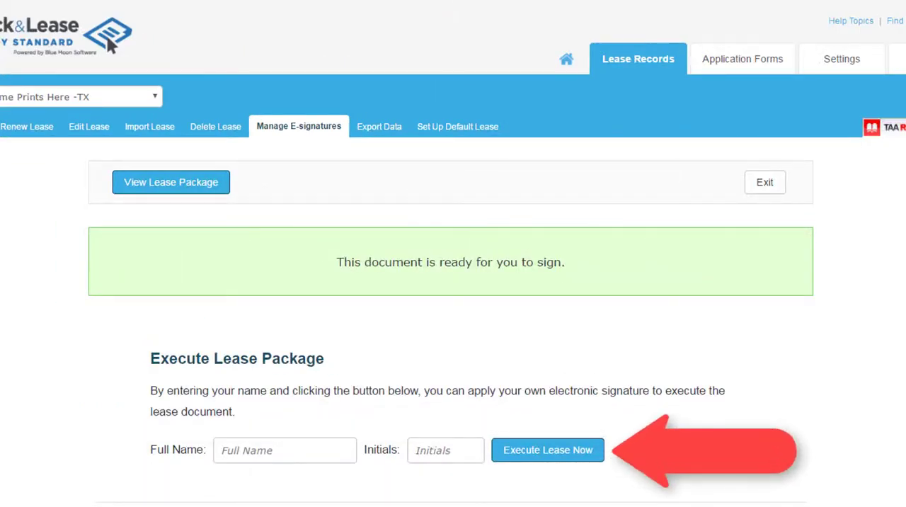
pyautogui.click(548, 450)
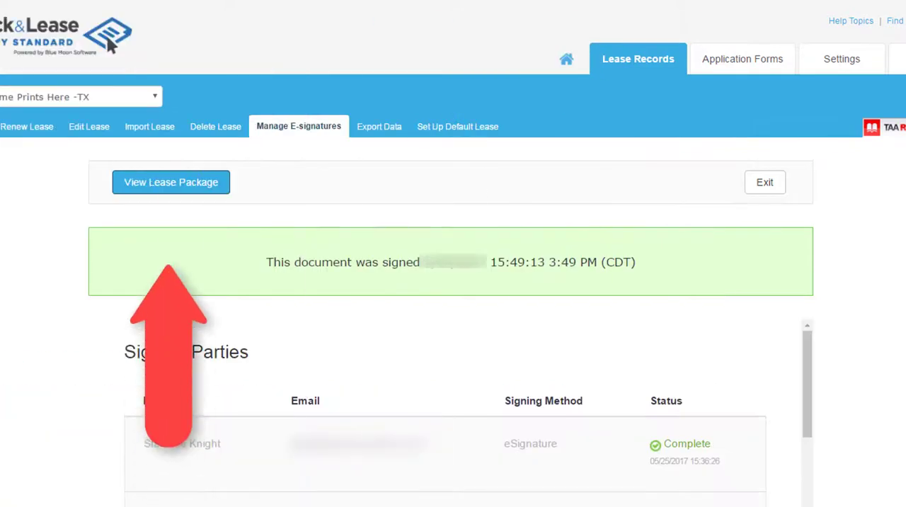